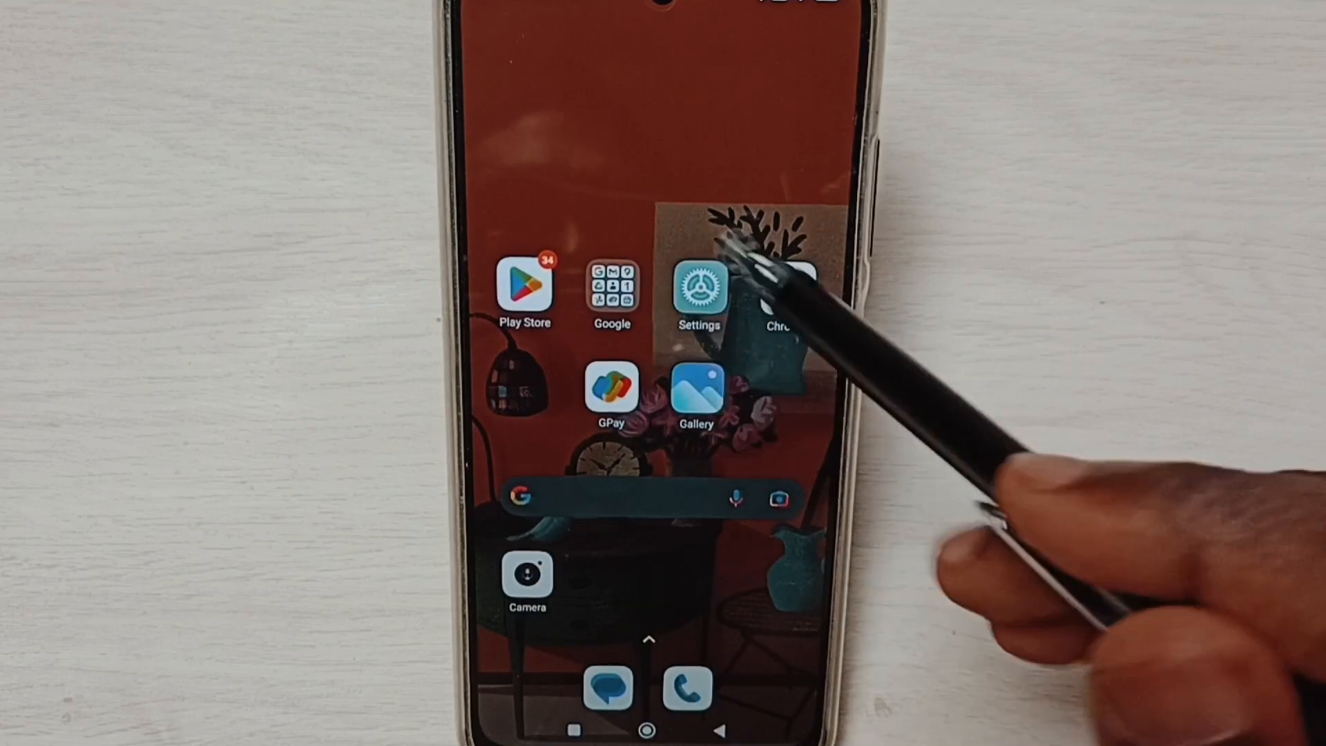
Open Settings and go to Apps > Manage apps to see installed app sizes.
click(698, 287)
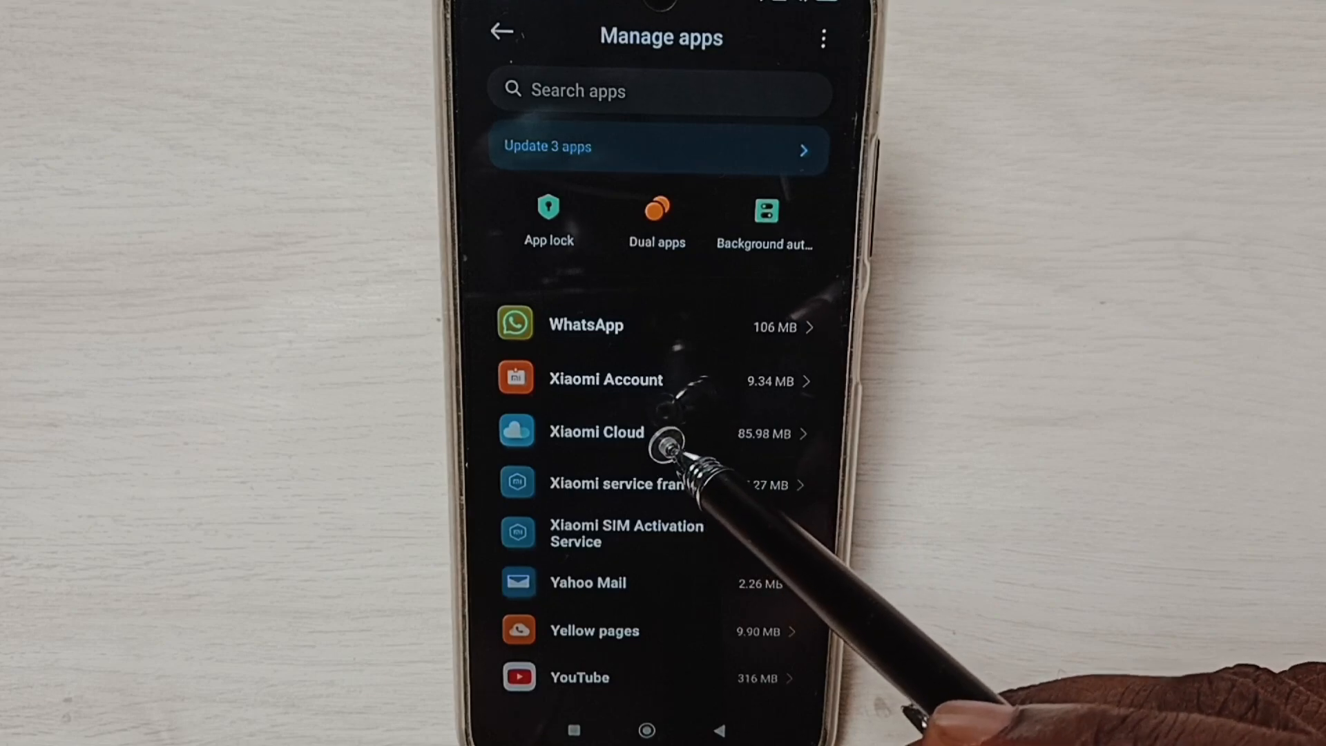
Uninstall all Xiaomi Cloud updates and confirm, reducing it to 63.81 MB.
click(596, 431)
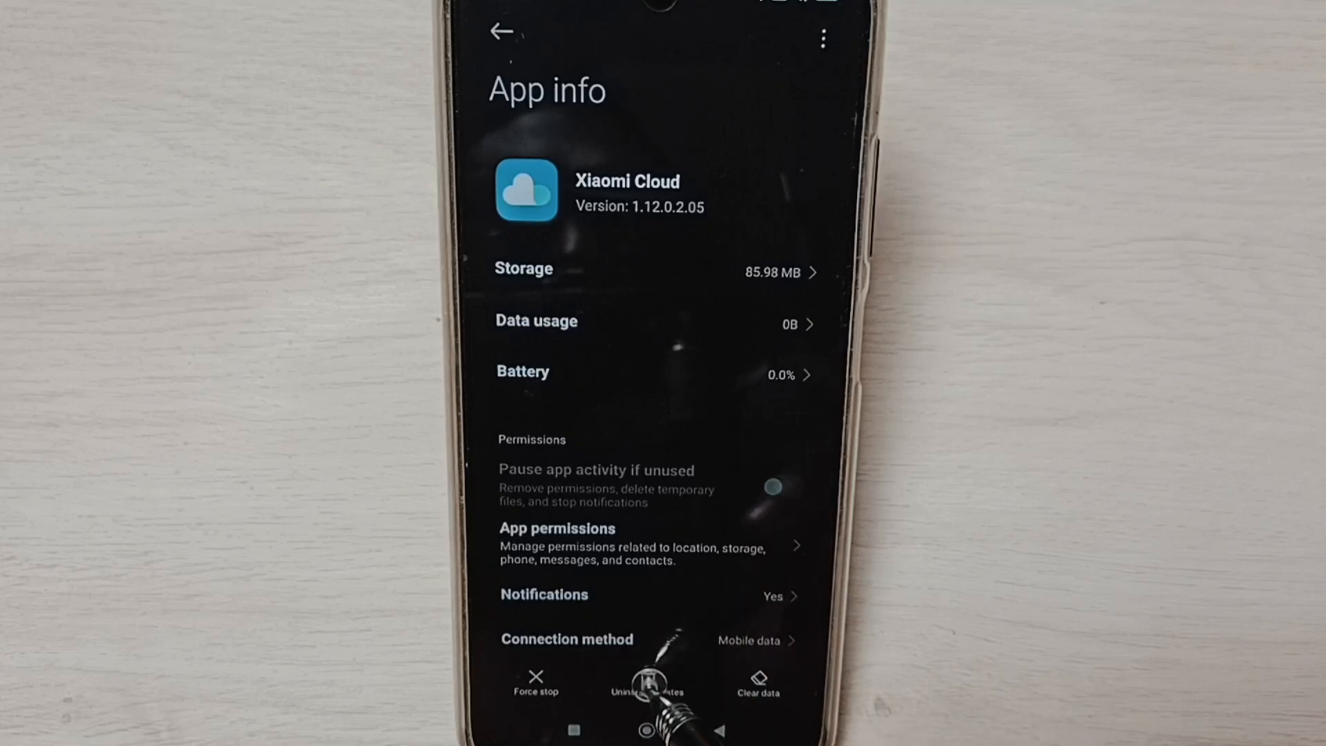
click(647, 681)
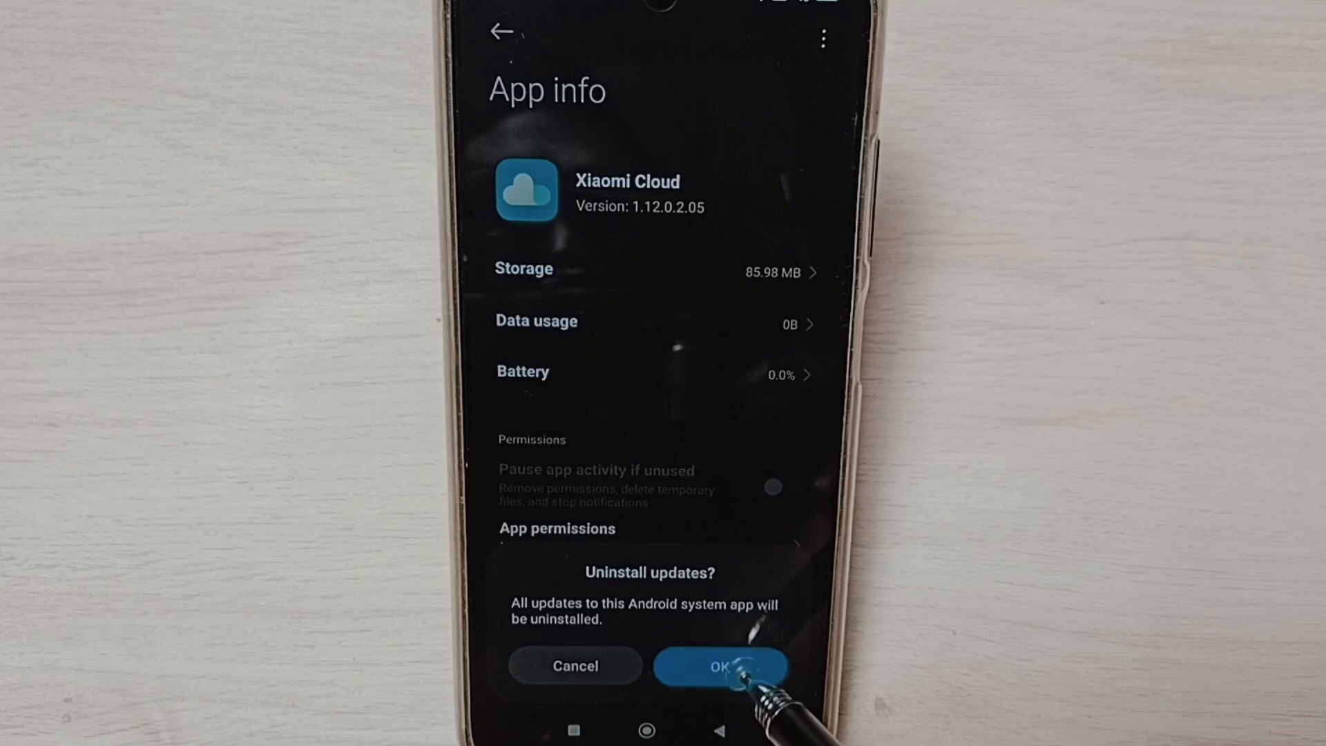
click(720, 666)
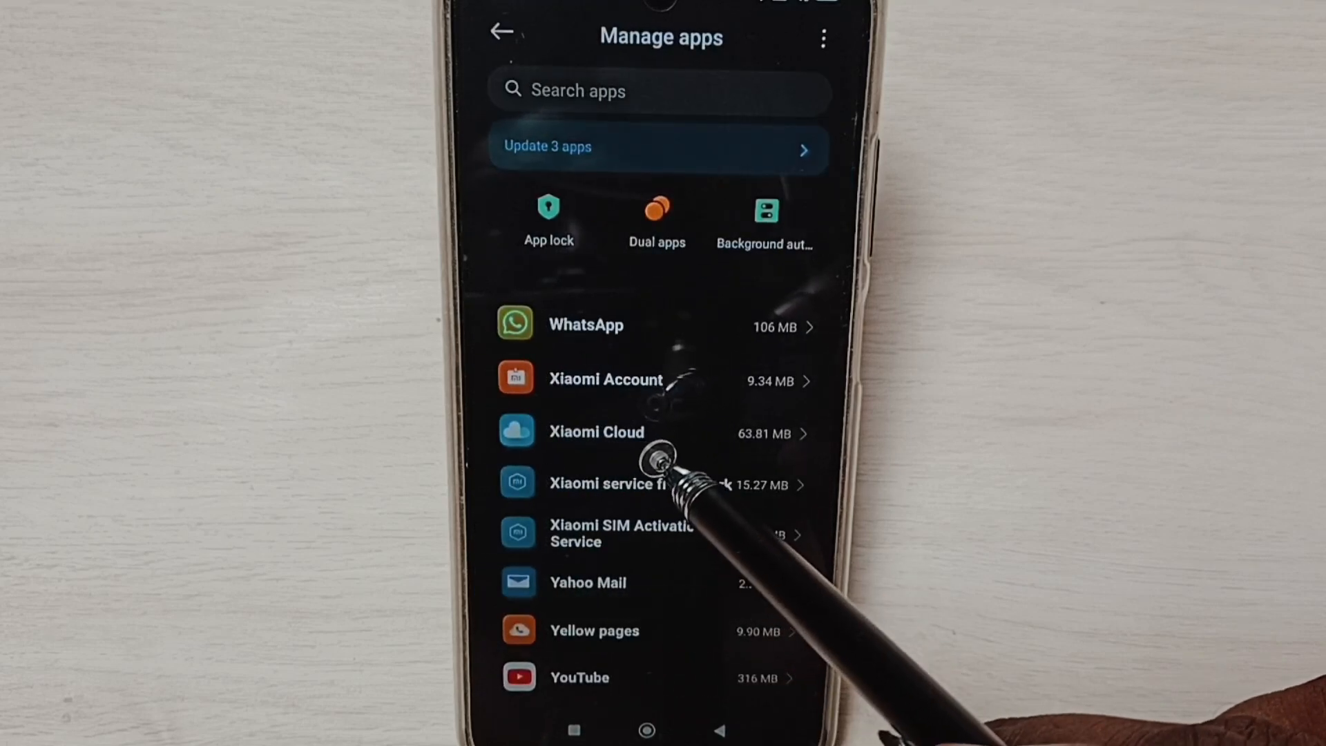
Reopen Xiaomi Cloud's App info to confirm version 1.12.0.1.20 at 63.81 MB.
click(596, 431)
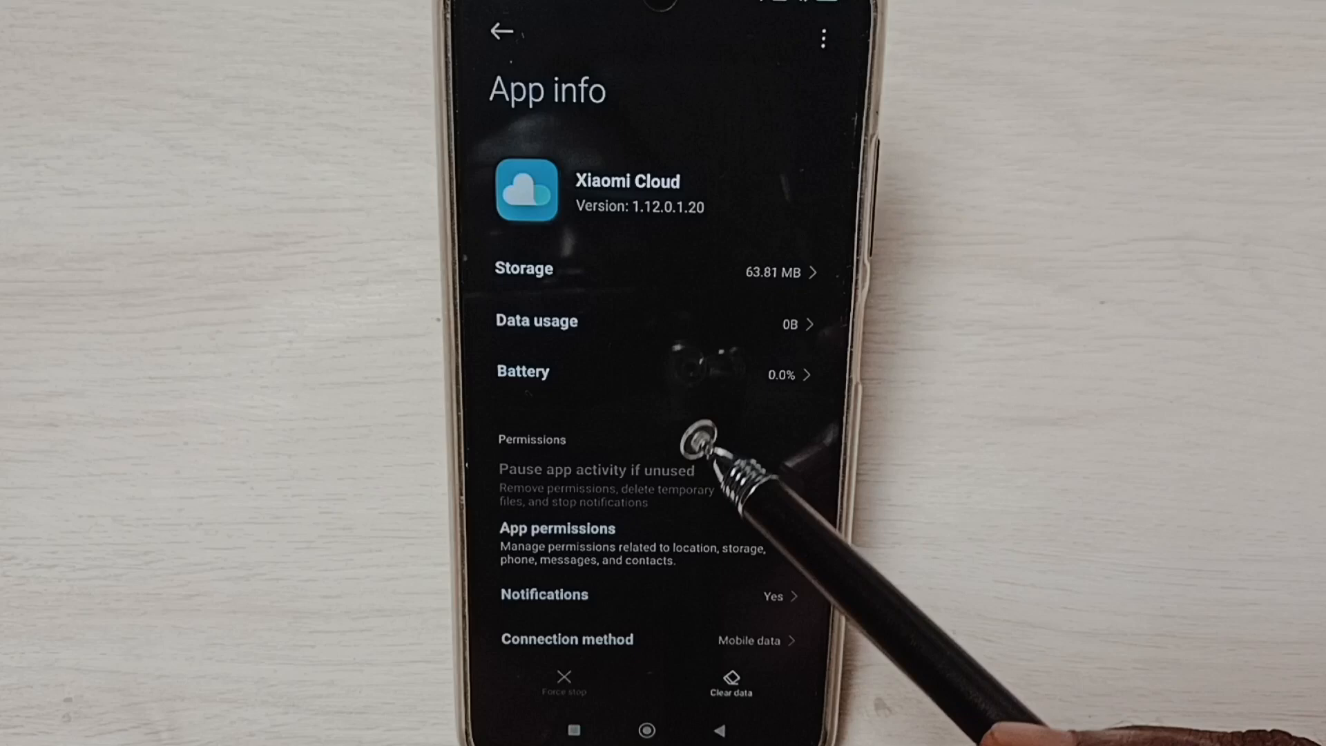
mouse_move(761, 524)
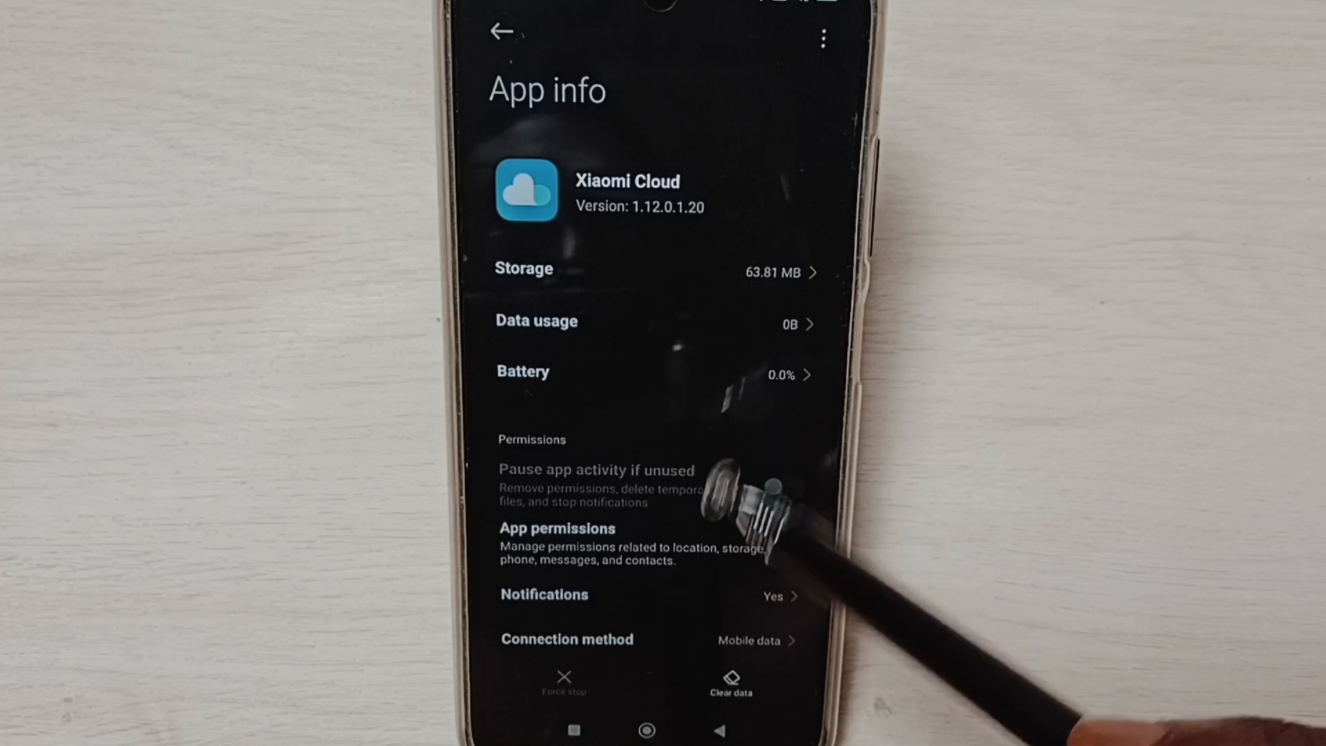